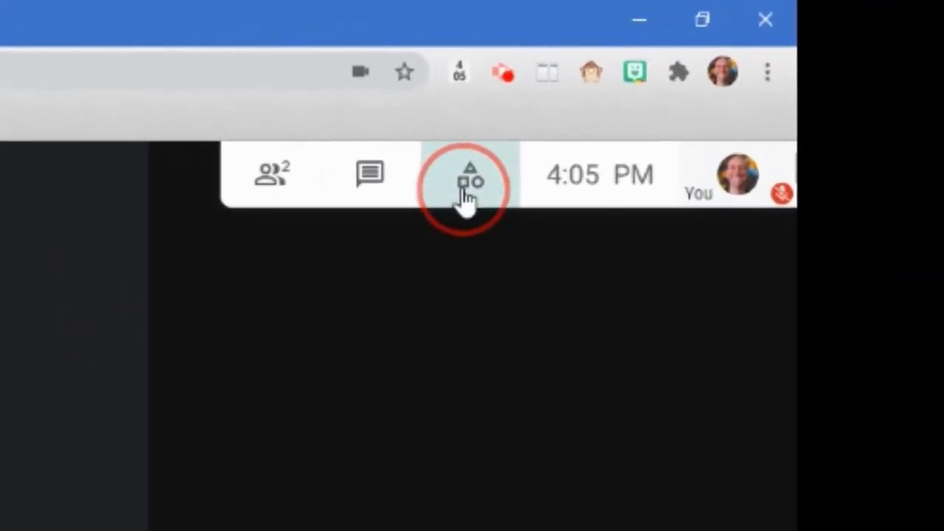
- Open the meeting's Activities panel with breakout rooms, polls and Q&A
click(465, 173)
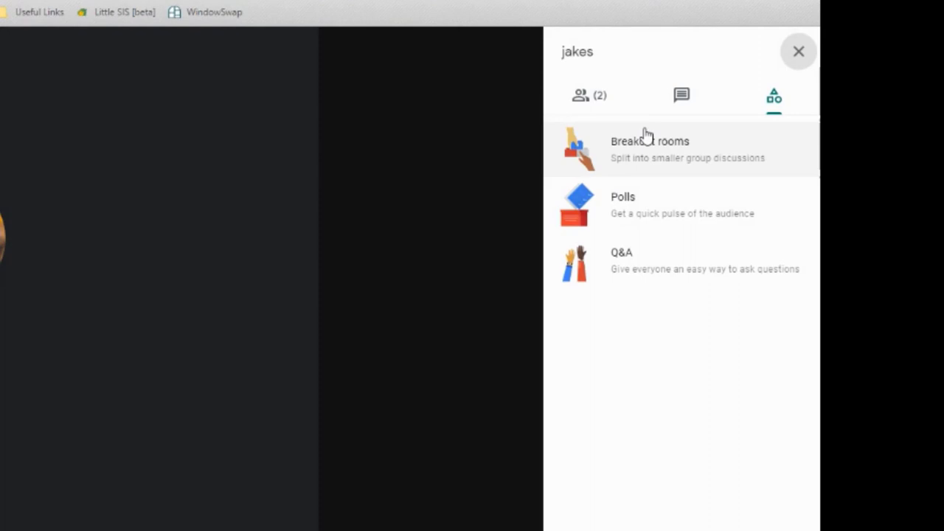
mouse_move(646, 164)
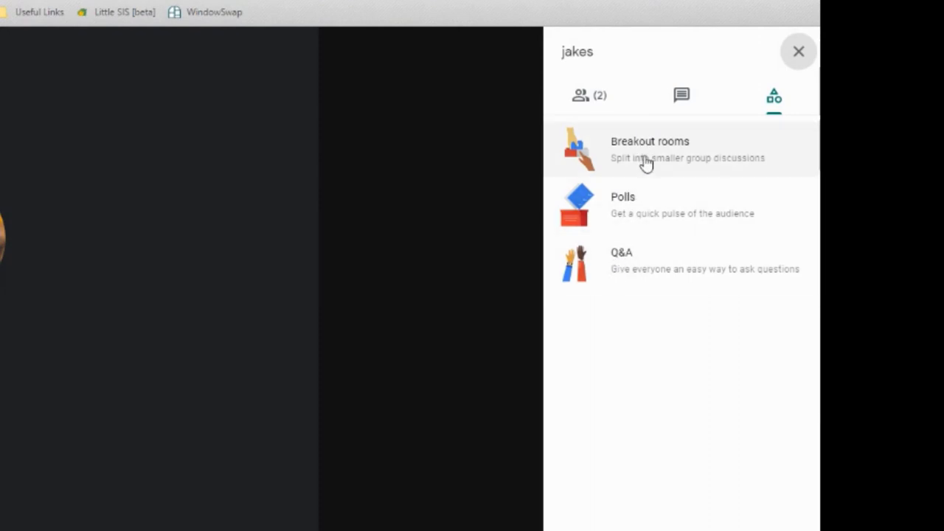
mouse_move(636, 264)
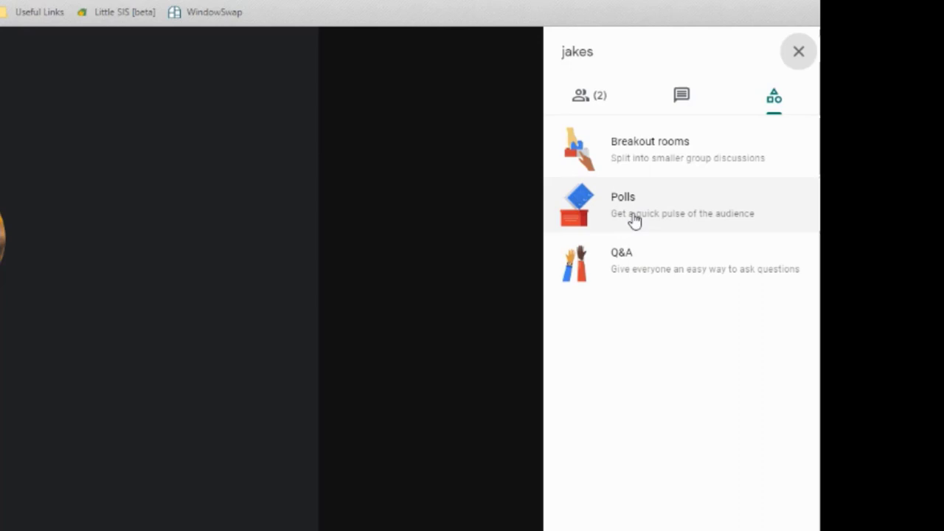
mouse_move(635, 260)
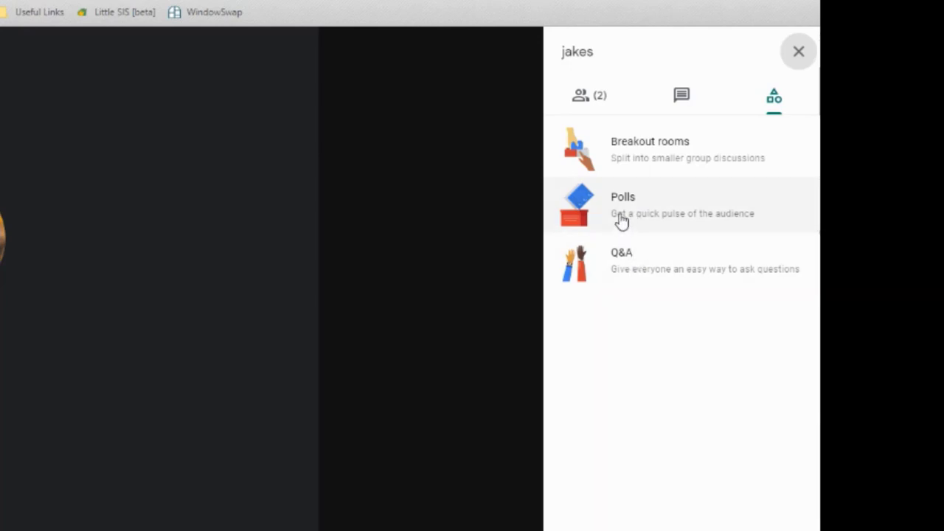
- Draft a poll asking how often to give formative assessment: weekly, daily, never, once a semester
click(623, 205)
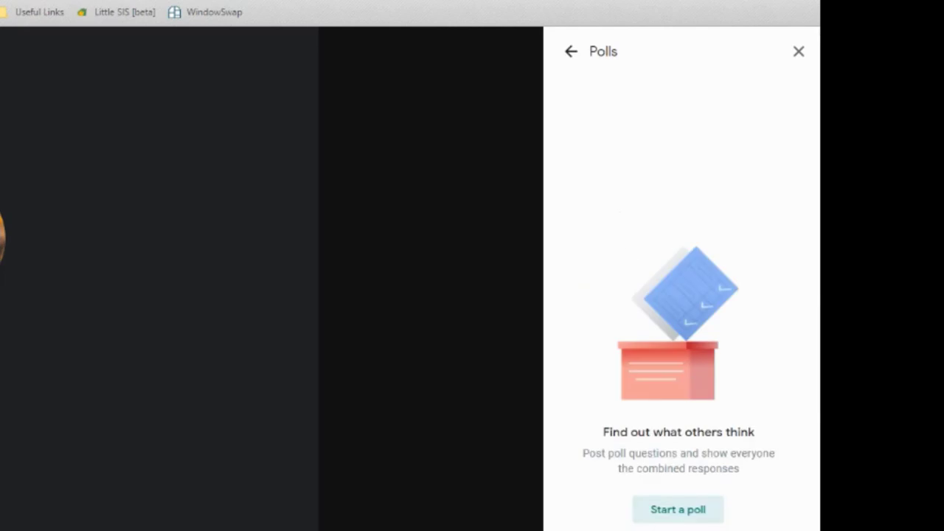
click(677, 509)
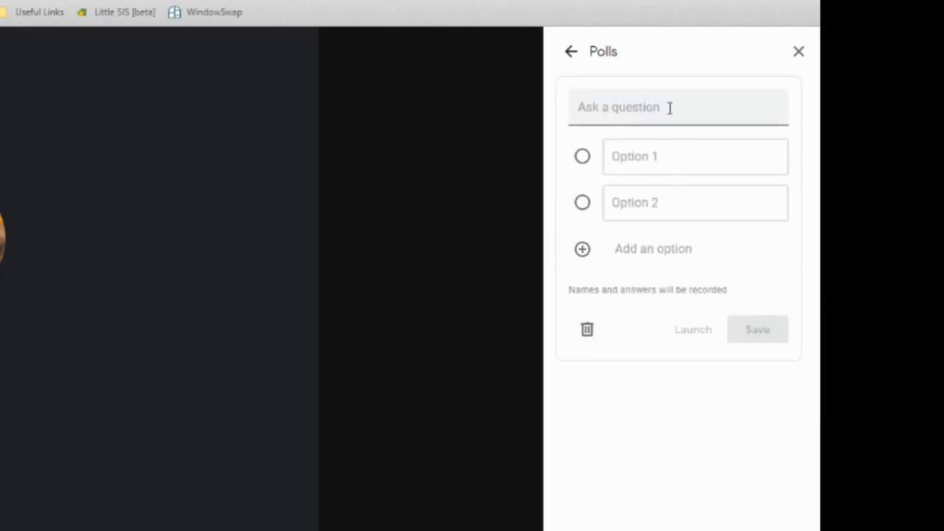
text(H)
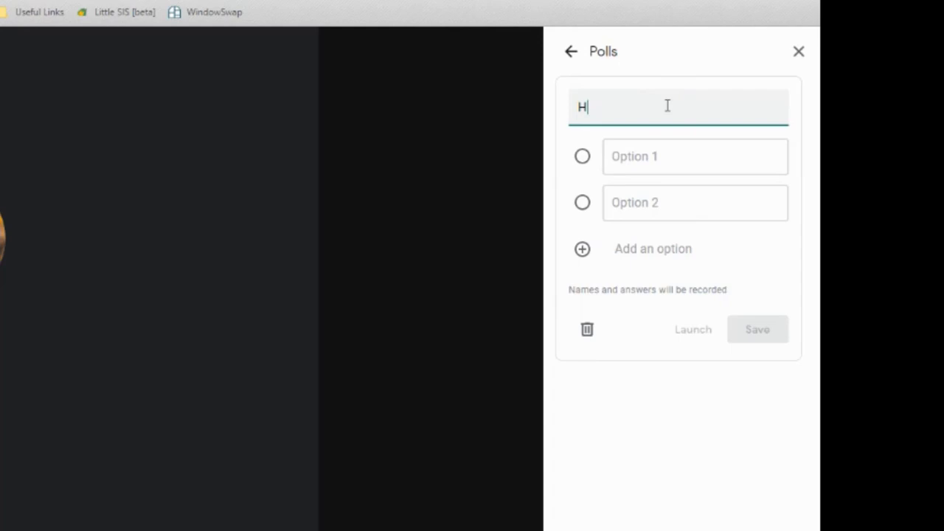
text(ow often sho)
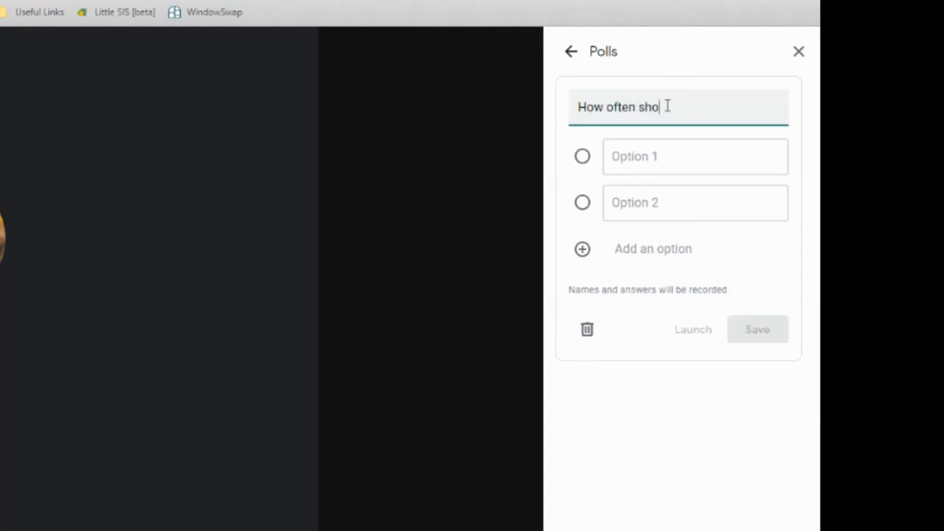
text(uld you give a formative assessment)
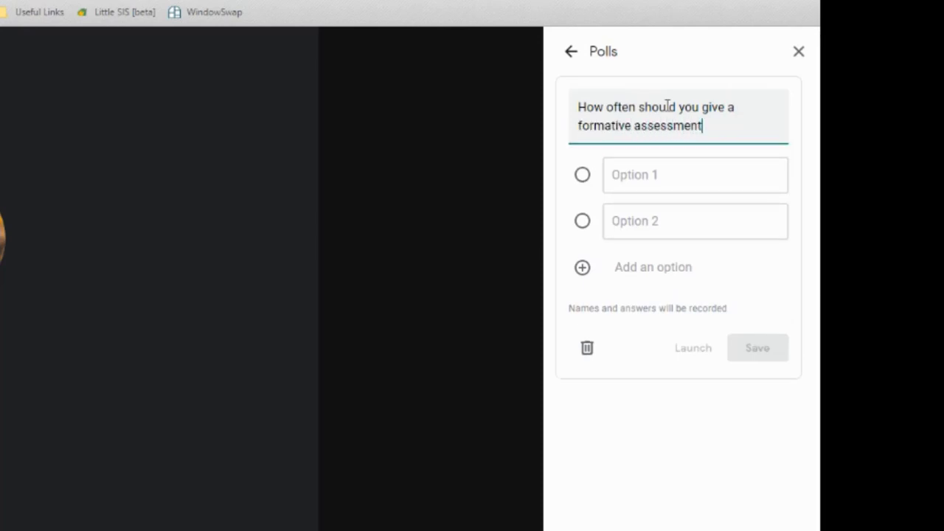
text(once a semester)
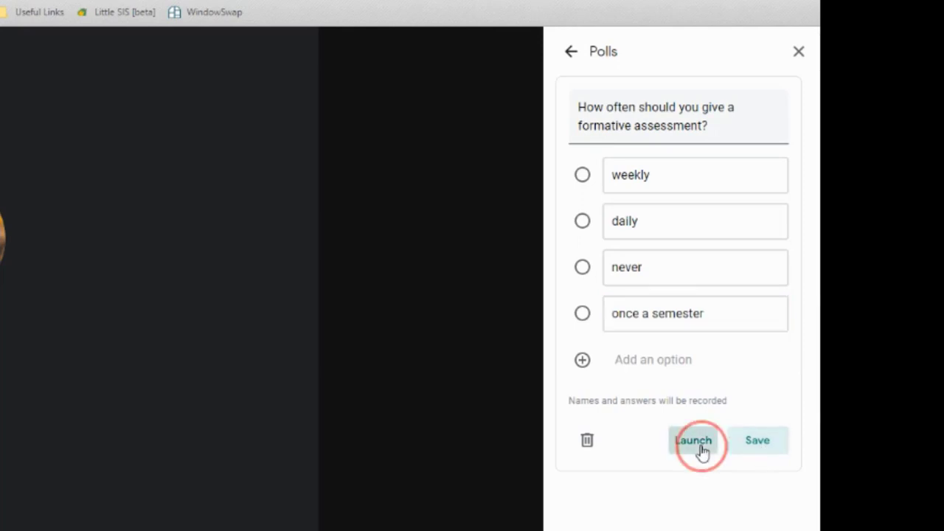
- Launch the formative assessment poll and let everyone see its results
click(693, 441)
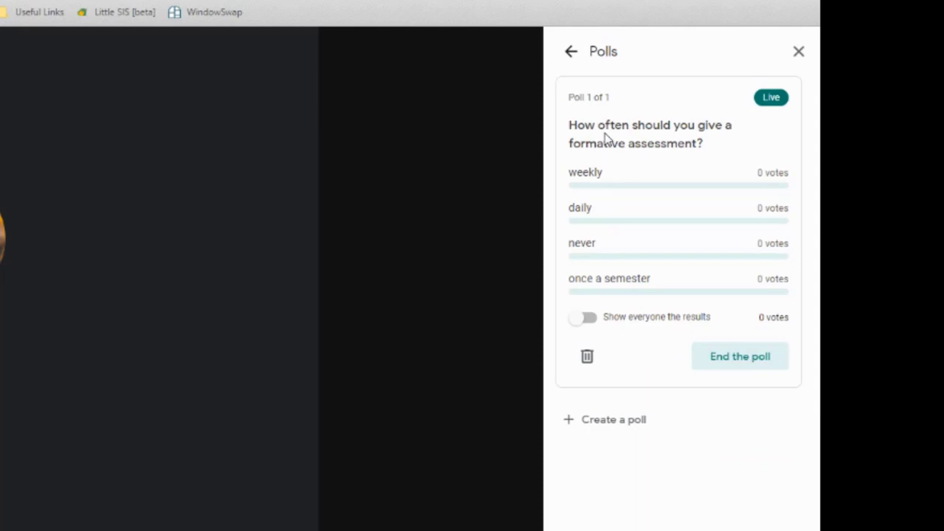
mouse_move(607, 137)
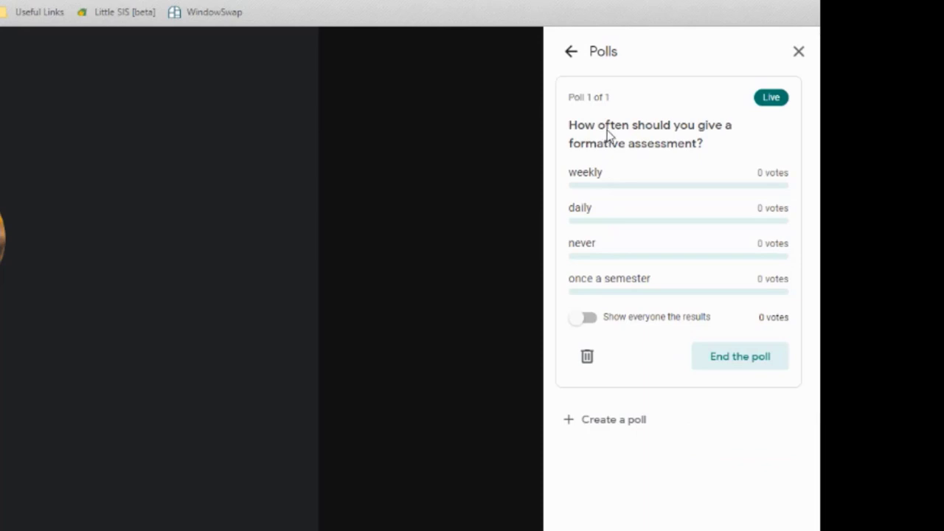
mouse_move(611, 196)
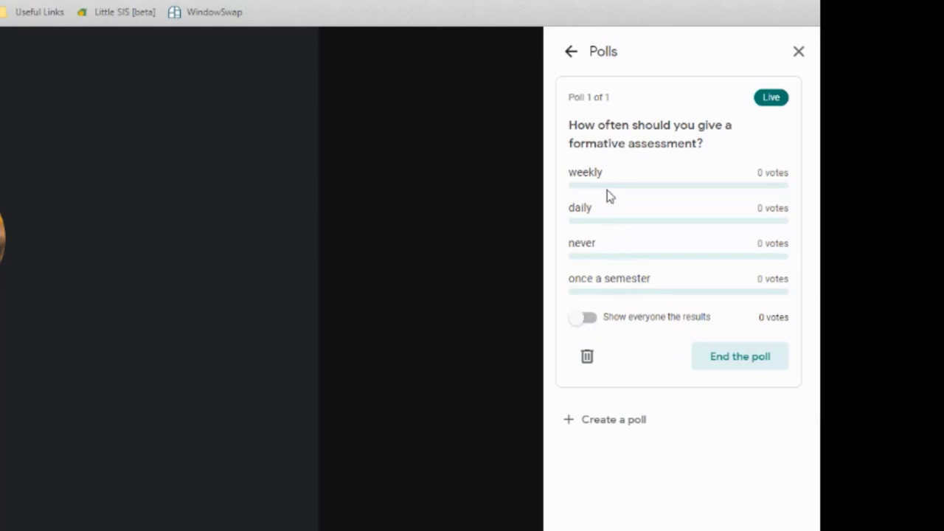
mouse_move(649, 207)
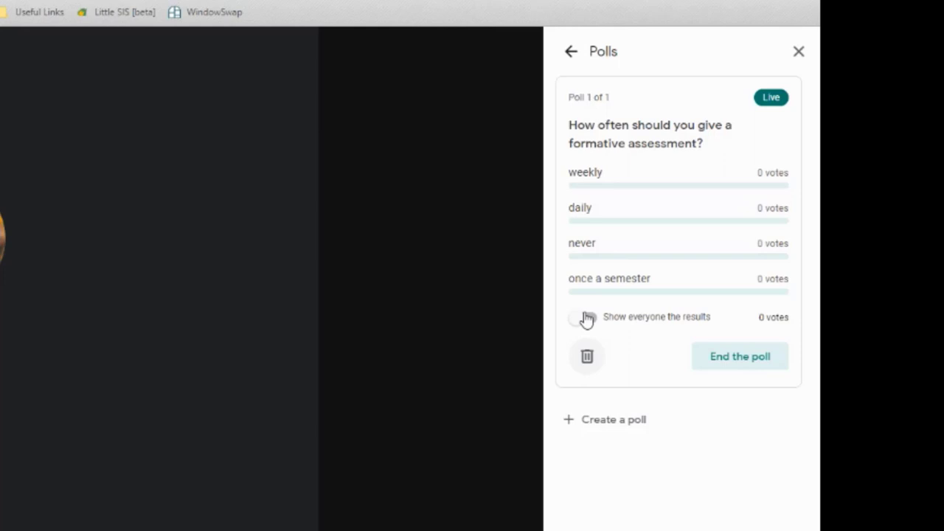
click(581, 316)
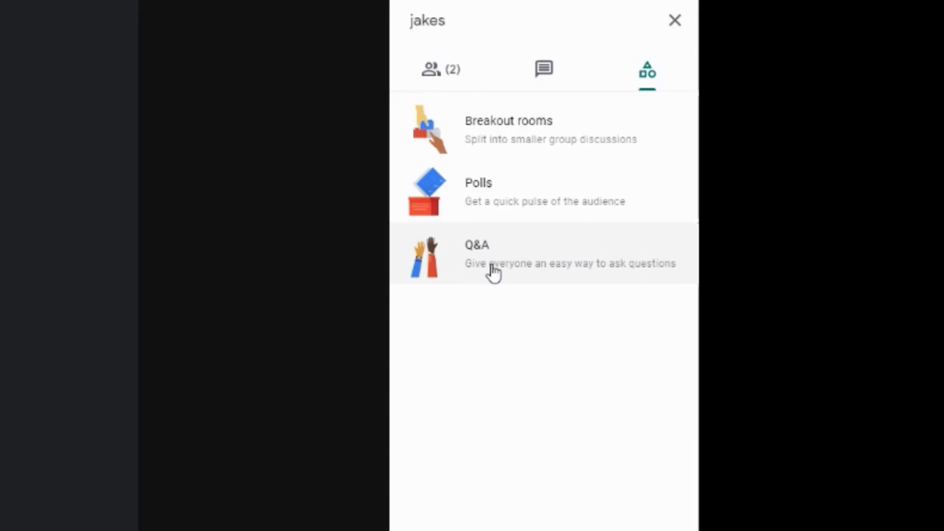
- Open the Q&A activity, where questions are allowed
click(487, 255)
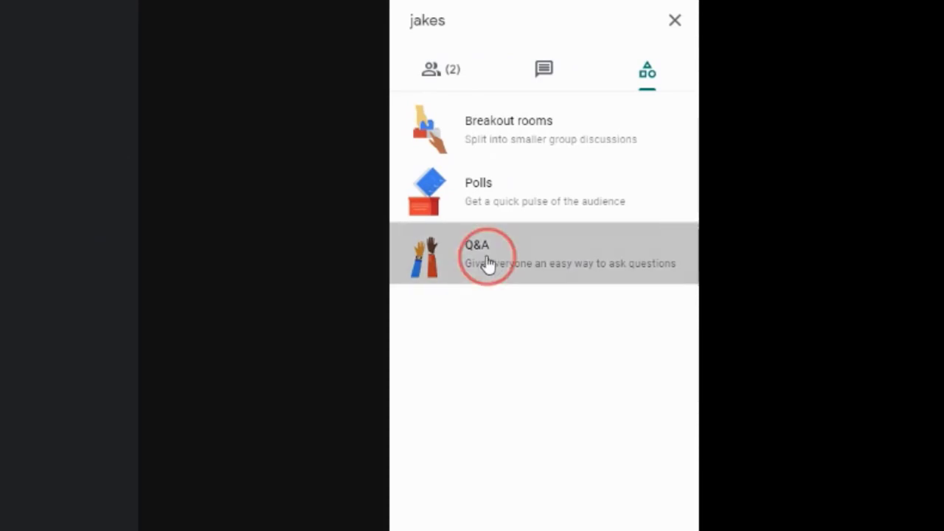
click(486, 254)
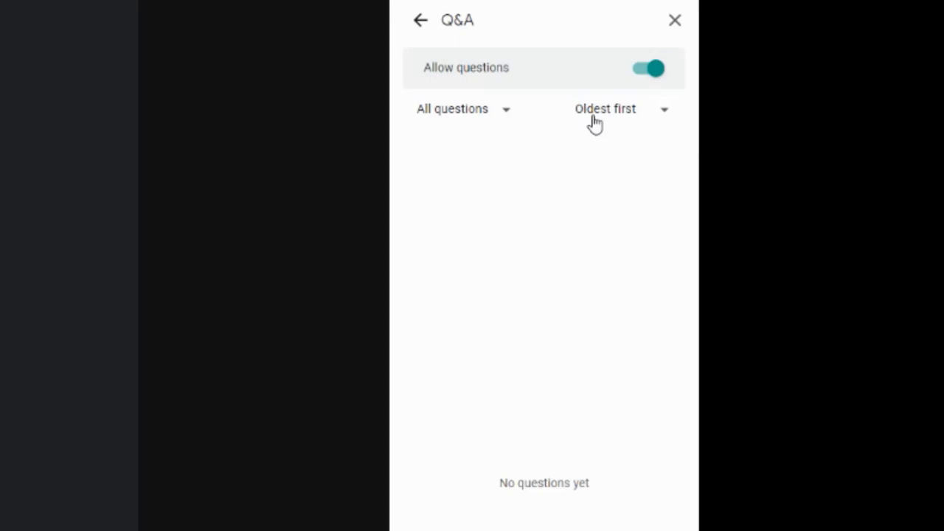
mouse_move(466, 138)
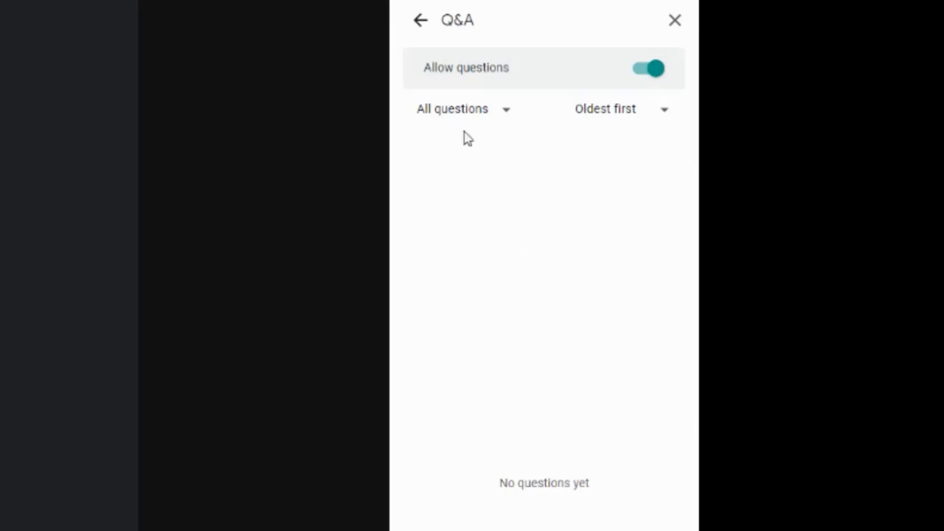
mouse_move(564, 87)
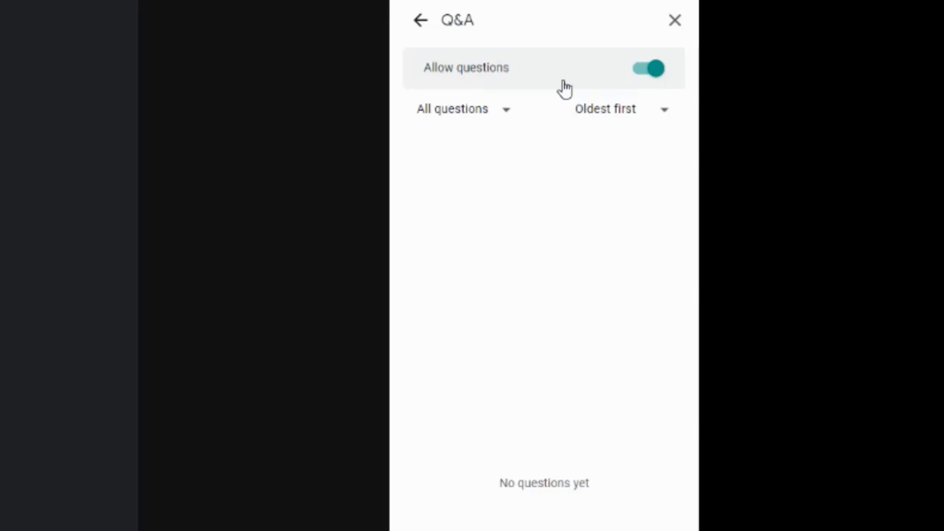
mouse_move(544, 70)
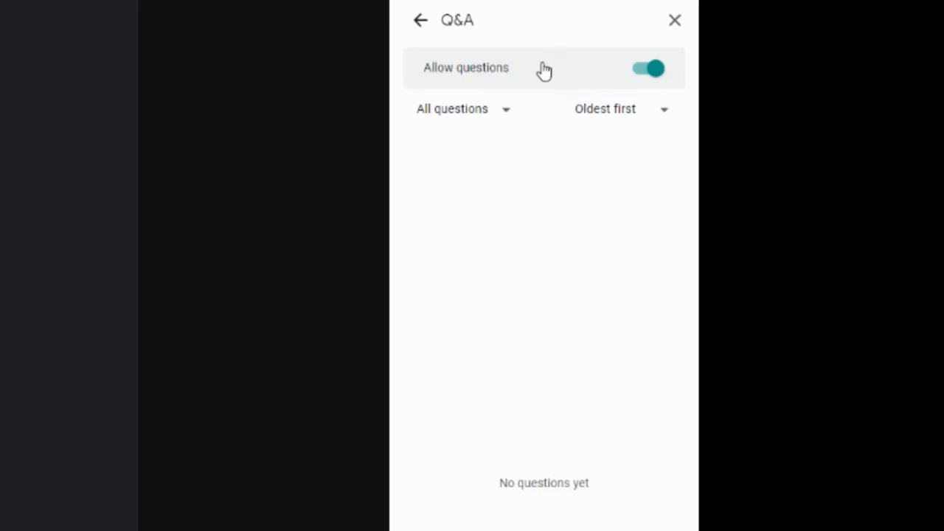
mouse_move(484, 204)
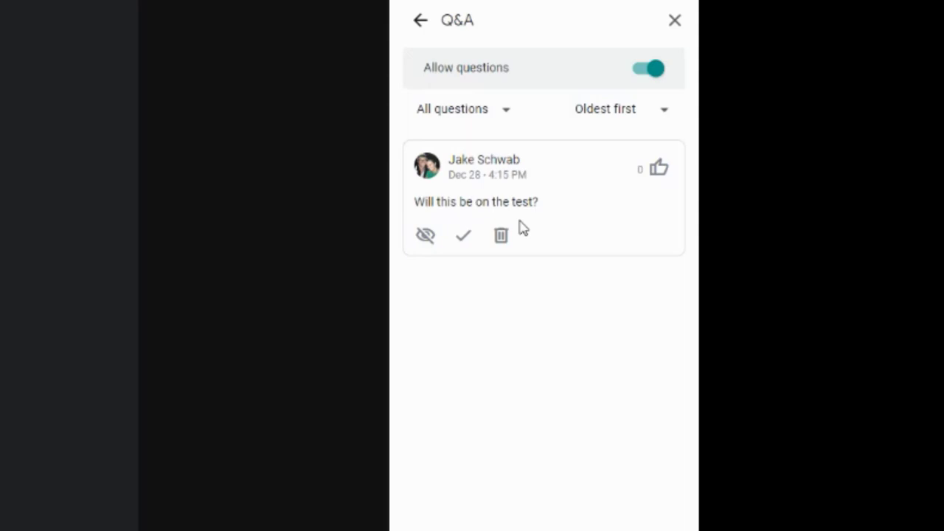
mouse_move(499, 197)
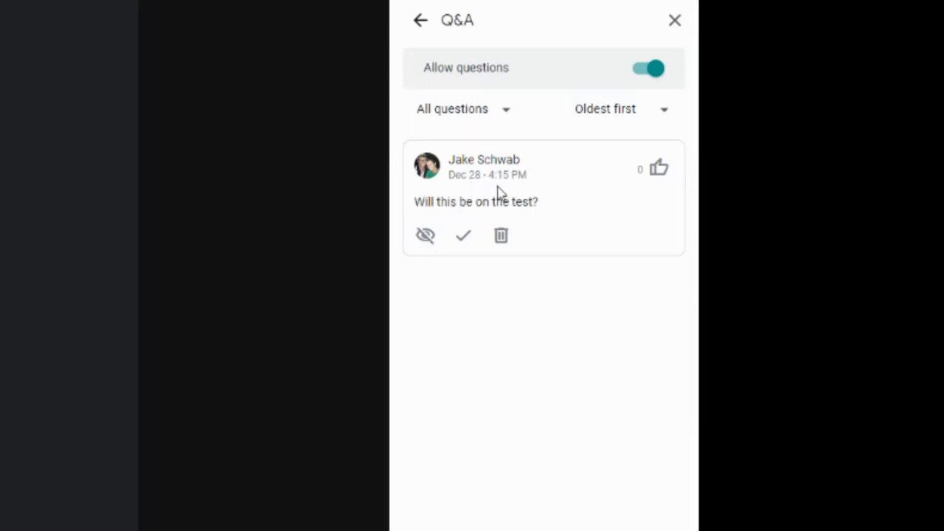
mouse_move(463, 235)
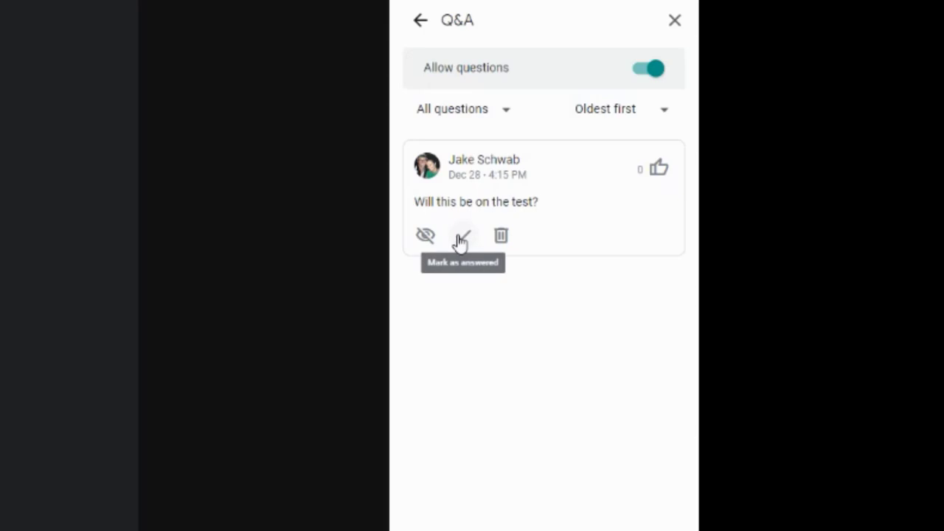
- Mark the 'will this be on the test' question answered, hide it, and upvote it
click(463, 235)
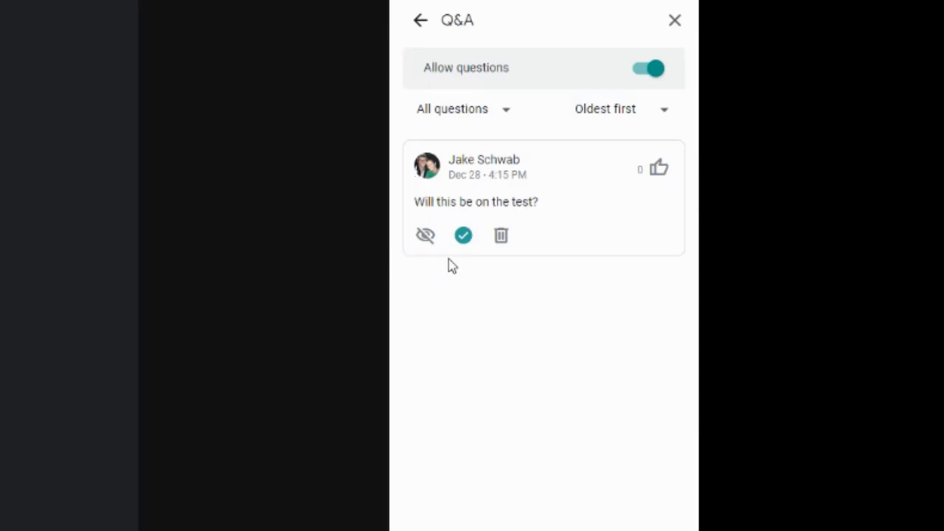
click(463, 235)
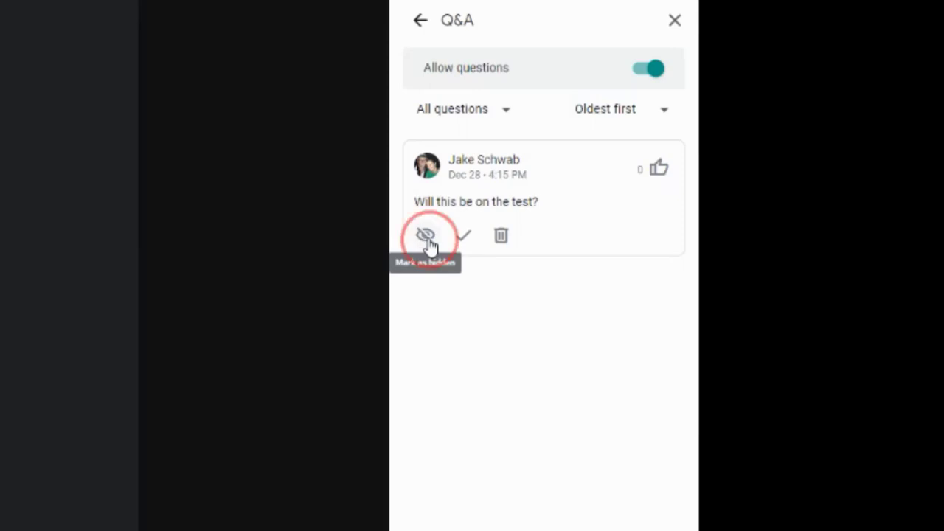
click(425, 234)
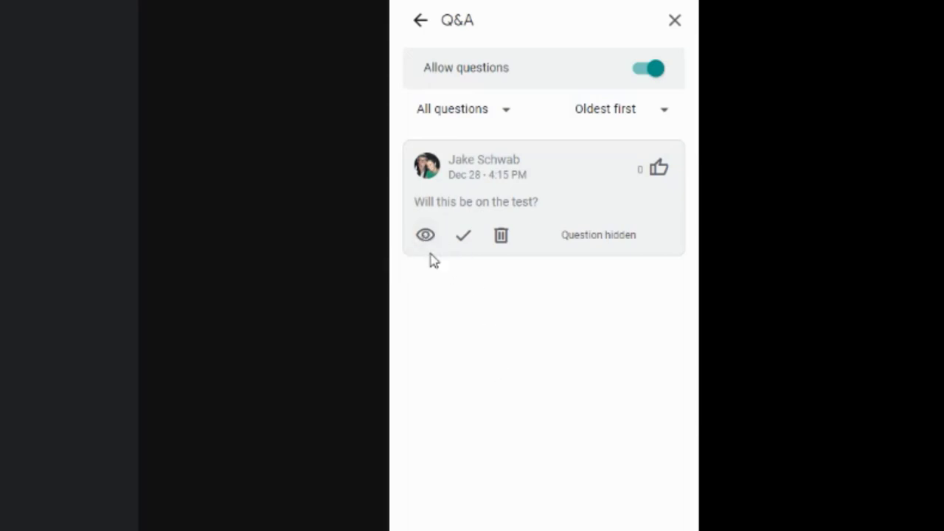
mouse_move(424, 258)
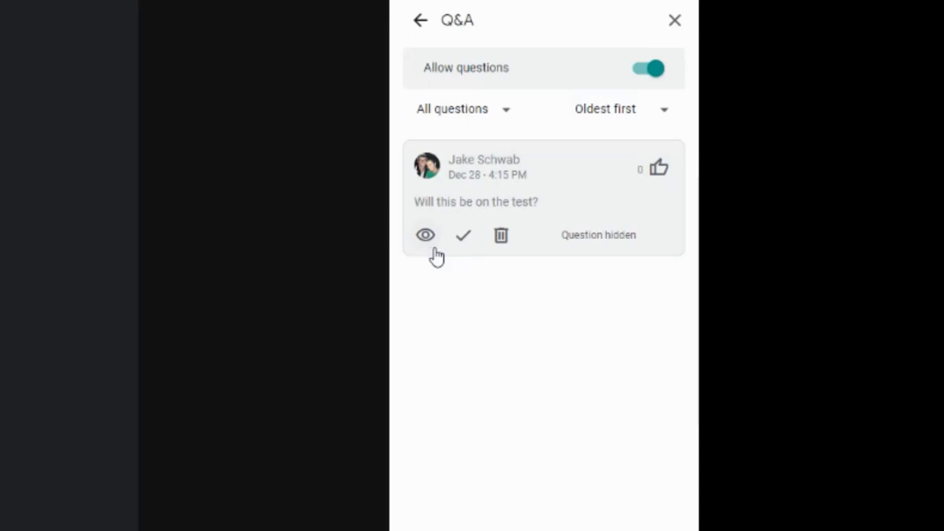
mouse_move(501, 234)
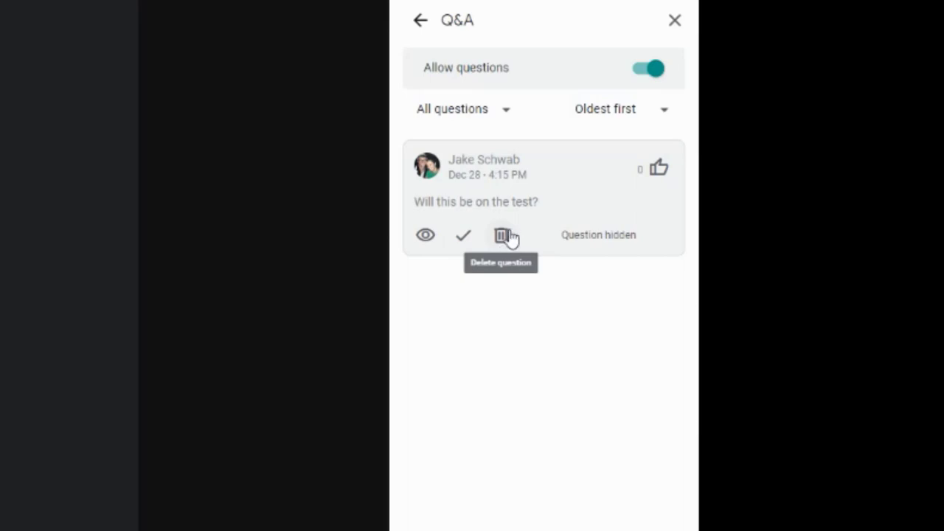
mouse_move(661, 174)
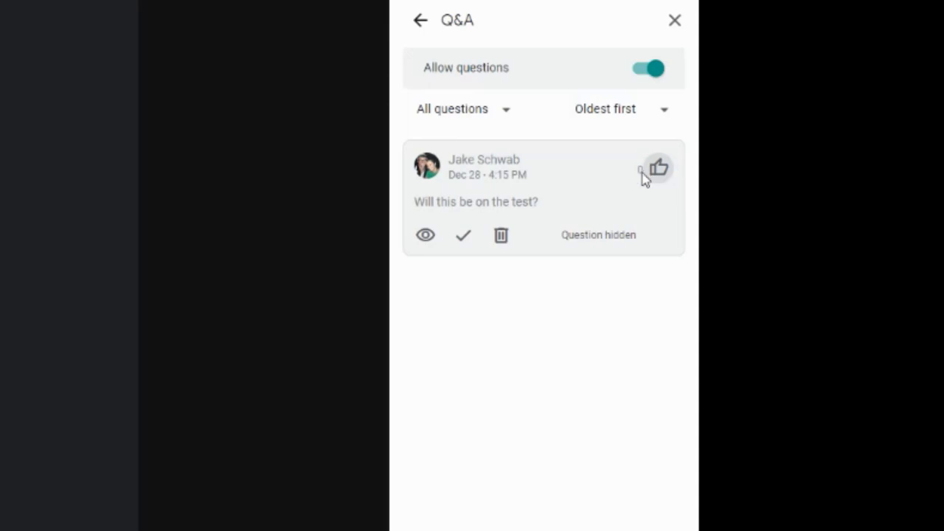
click(658, 168)
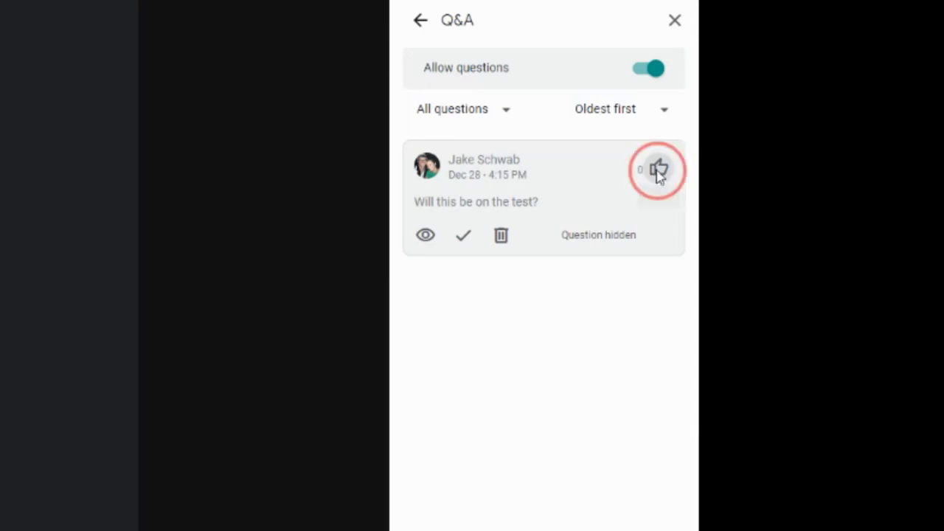